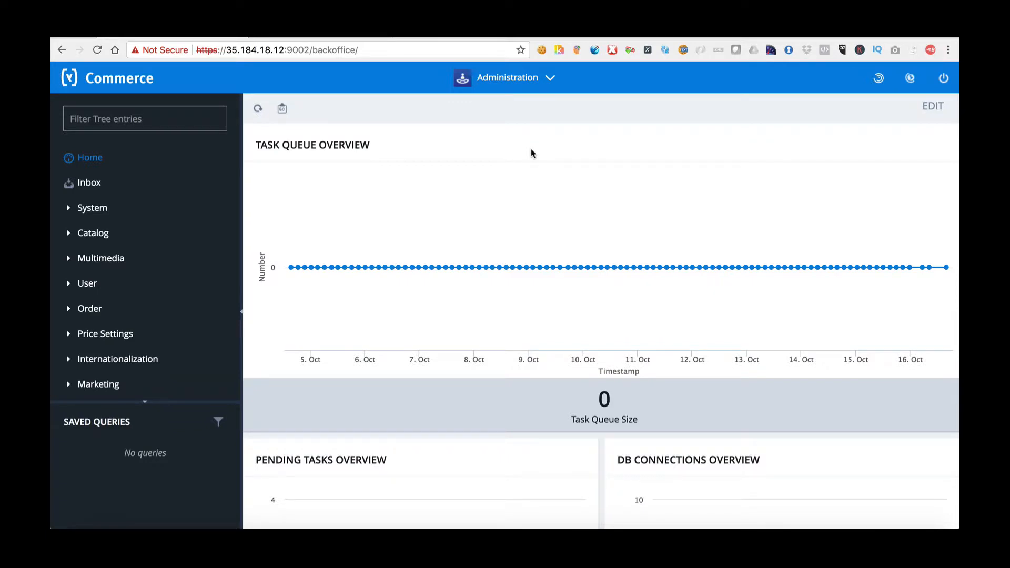
{"action": "mouse_move", "coordinate": [92, 207]}
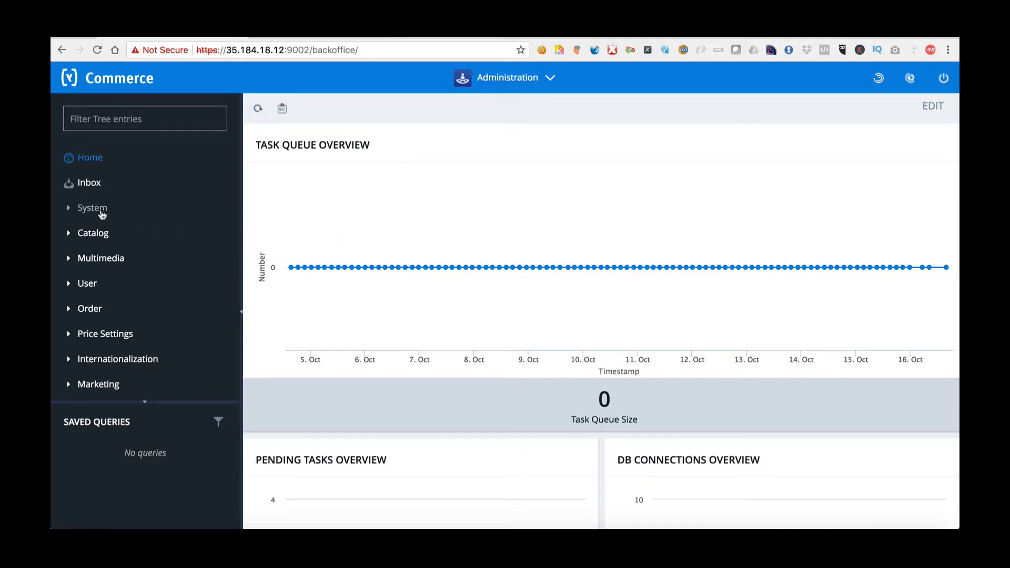
Step: Scroll the navigation tree down to expose the System > Search and Navigation entries
{"action": "scroll", "scroll_direction": "down", "scroll_amount": 3}
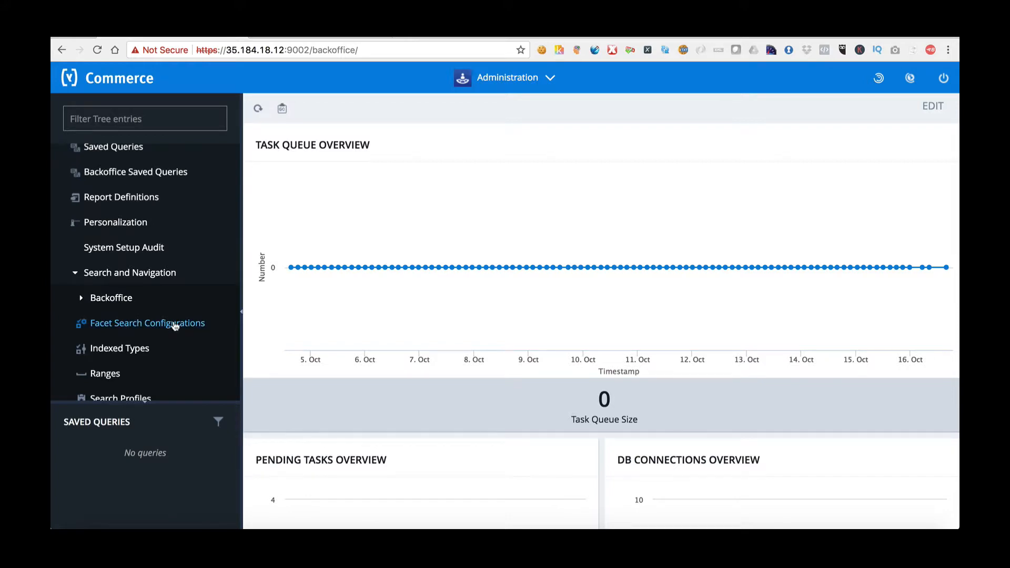
Step: Open Facet Search Configurations and scroll to electronicsIndex's keyword redirect list
{"action": "left_click", "coordinate": [147, 322]}
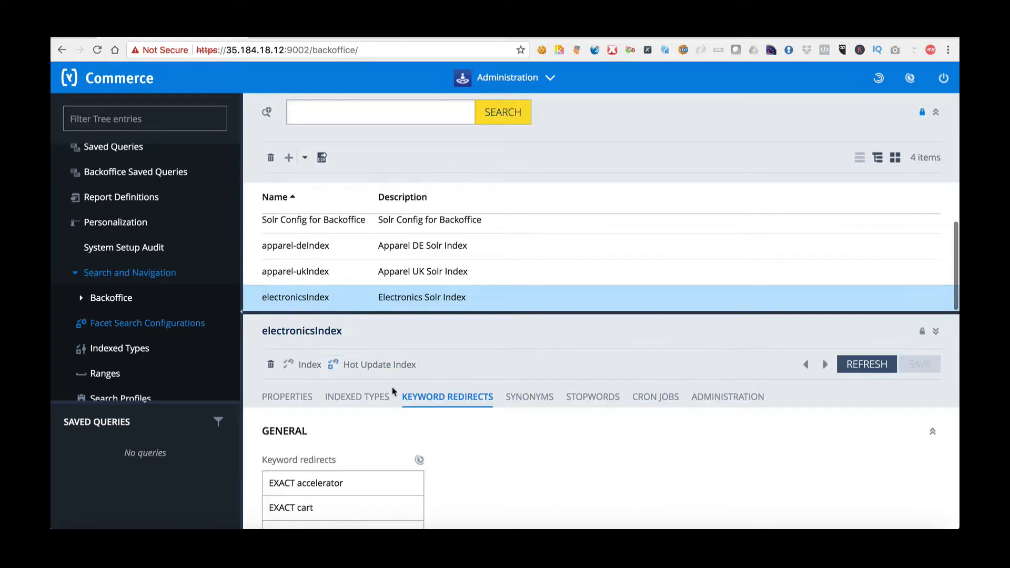
{"action": "scroll", "scroll_direction": "down", "scroll_amount": 3}
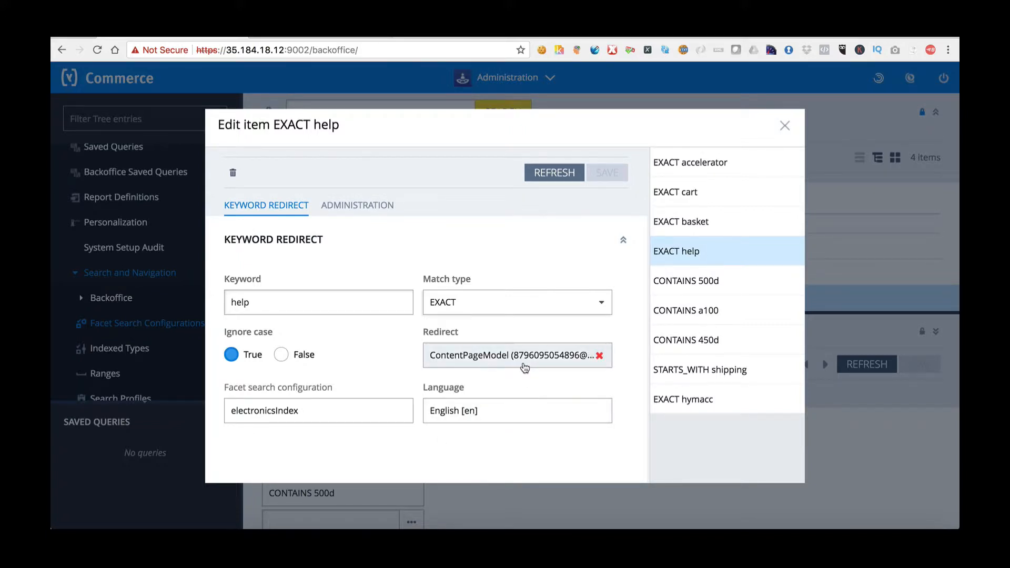
{"action": "mouse_move", "coordinate": [583, 361]}
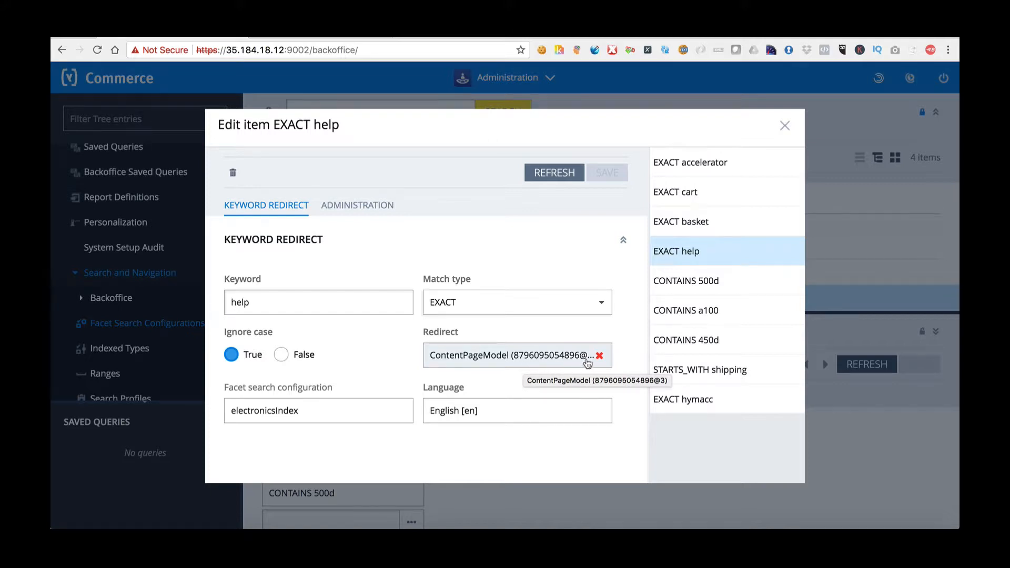
Step: Remove the ContentPageModel target from the EXACT help redirect's Redirect field
{"action": "left_click", "coordinate": [600, 355]}
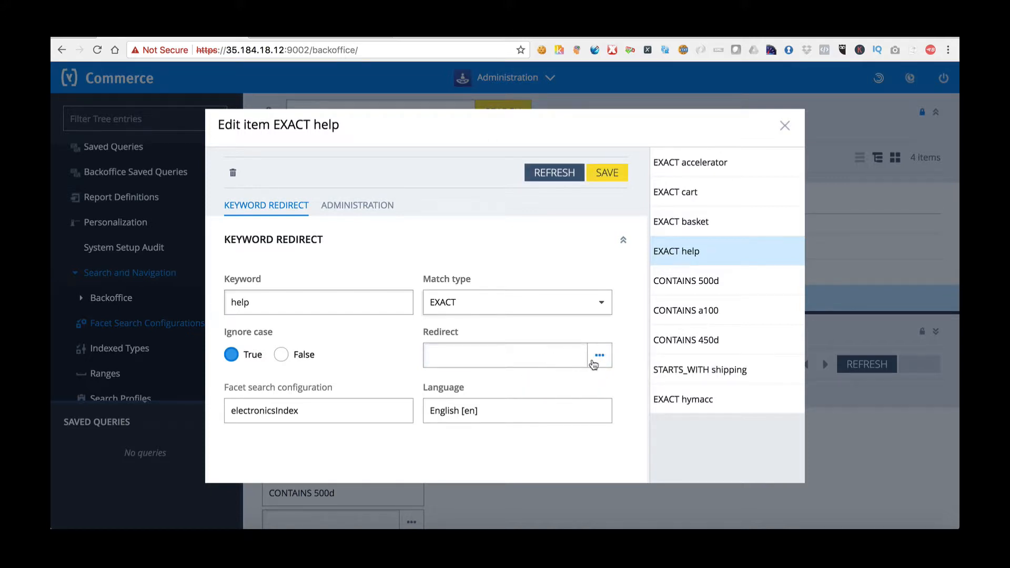
Step: Assign the multichannel-accelerator URL as the redirect target, then save the redirect and electronicsIndex
{"action": "left_click", "coordinate": [597, 355]}
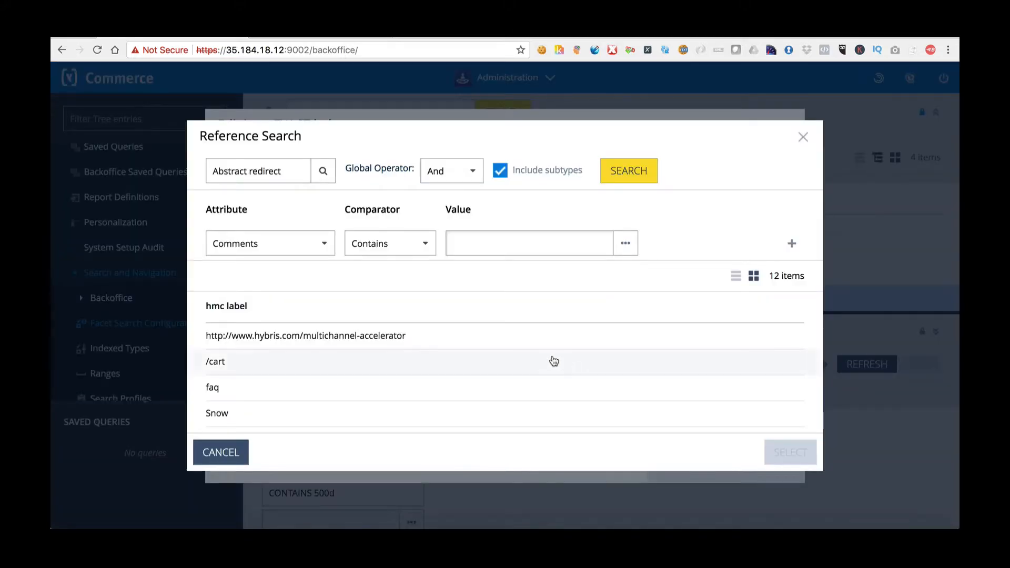
{"action": "mouse_move", "coordinate": [417, 342]}
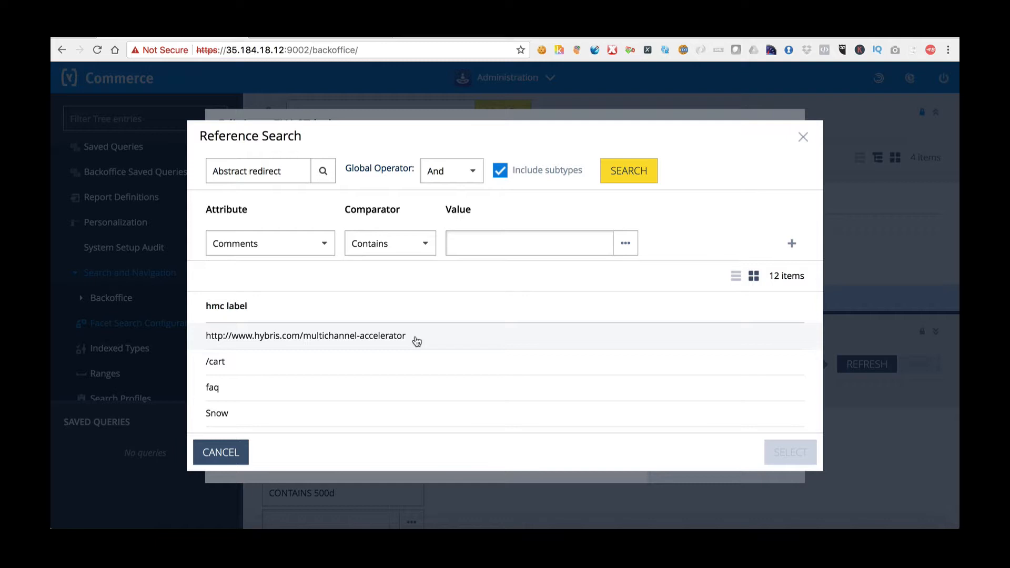
{"action": "left_click", "coordinate": [306, 336]}
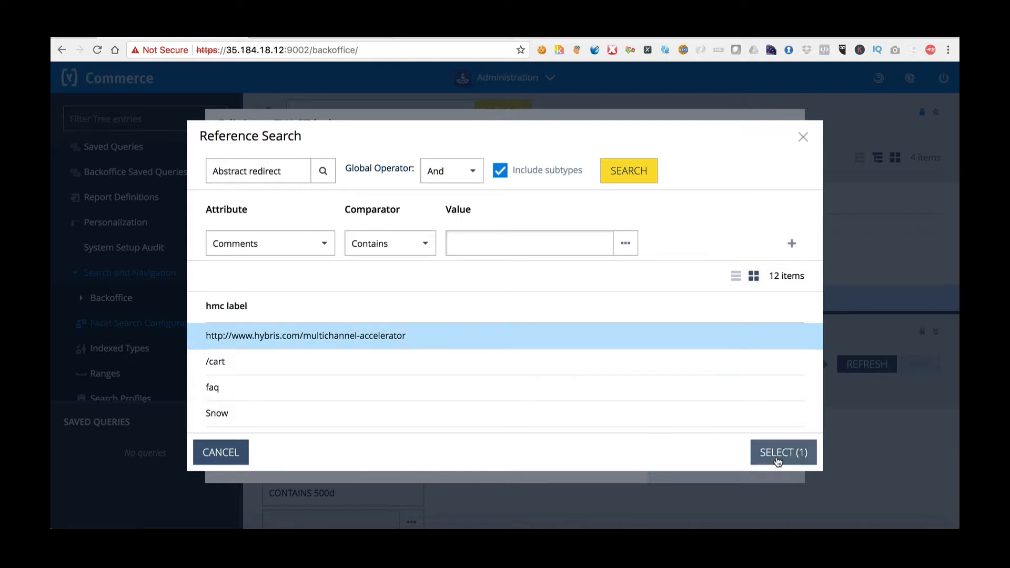
{"action": "left_click", "coordinate": [783, 453]}
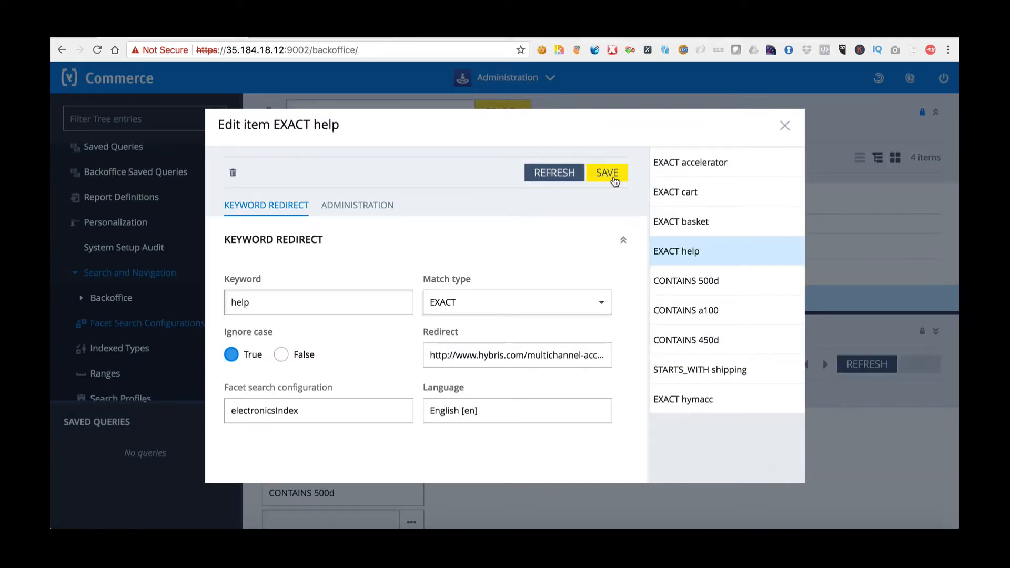
{"action": "left_click", "coordinate": [607, 172]}
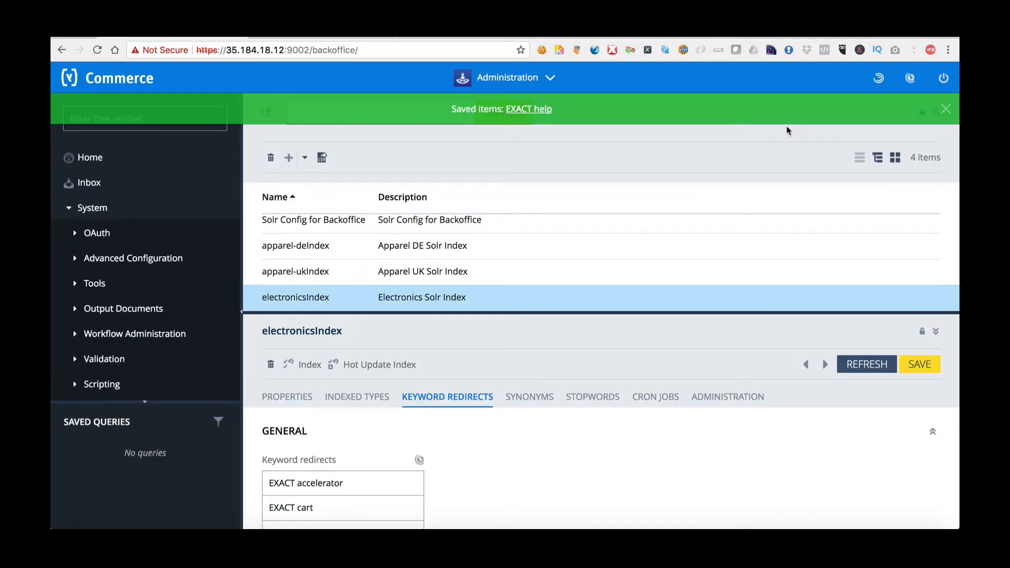
{"action": "left_click", "coordinate": [919, 364]}
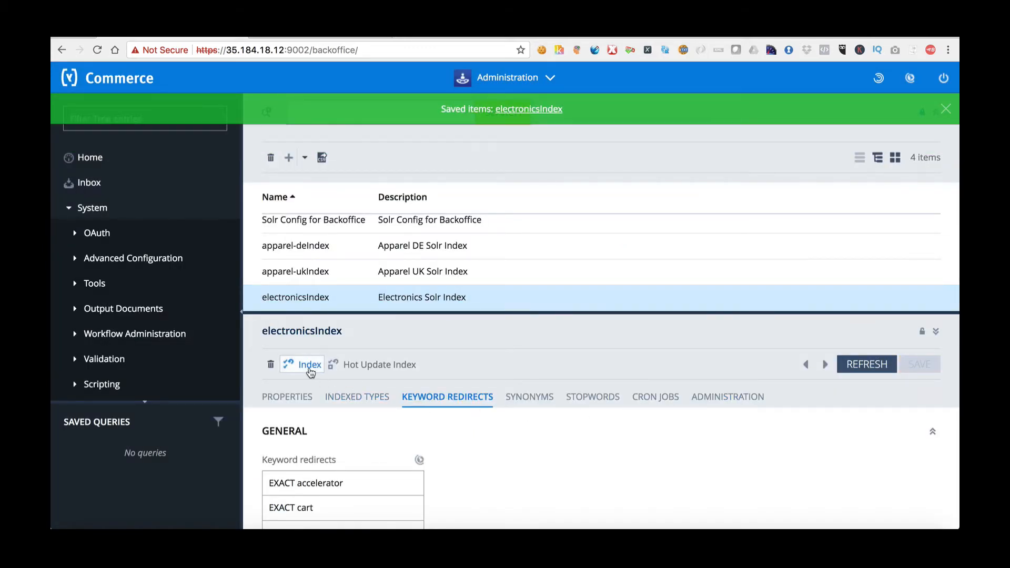
Step: Start an 'update' indexing operation on electronicsIndex
{"action": "left_click", "coordinate": [309, 364]}
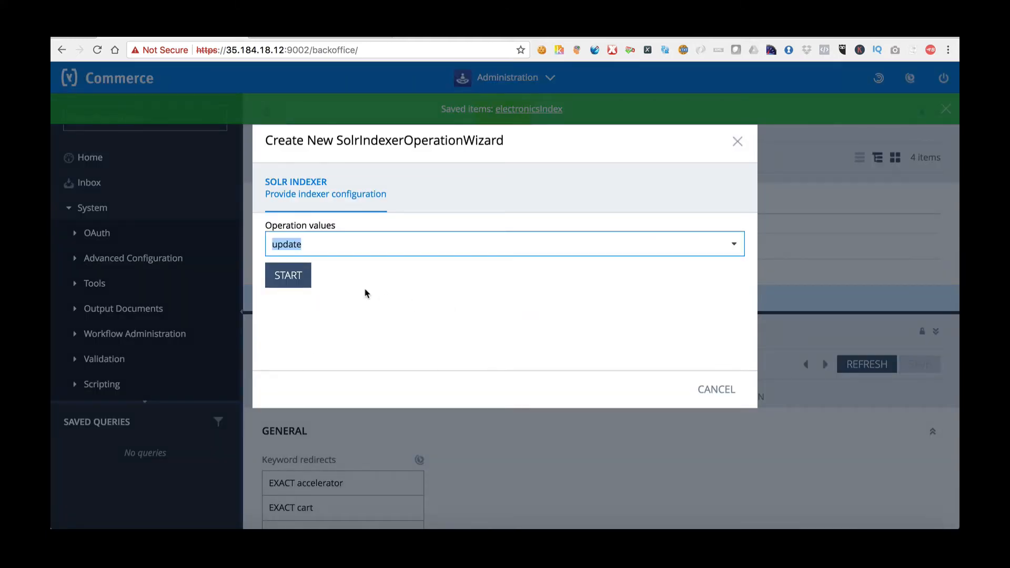
{"action": "left_click", "coordinate": [287, 275]}
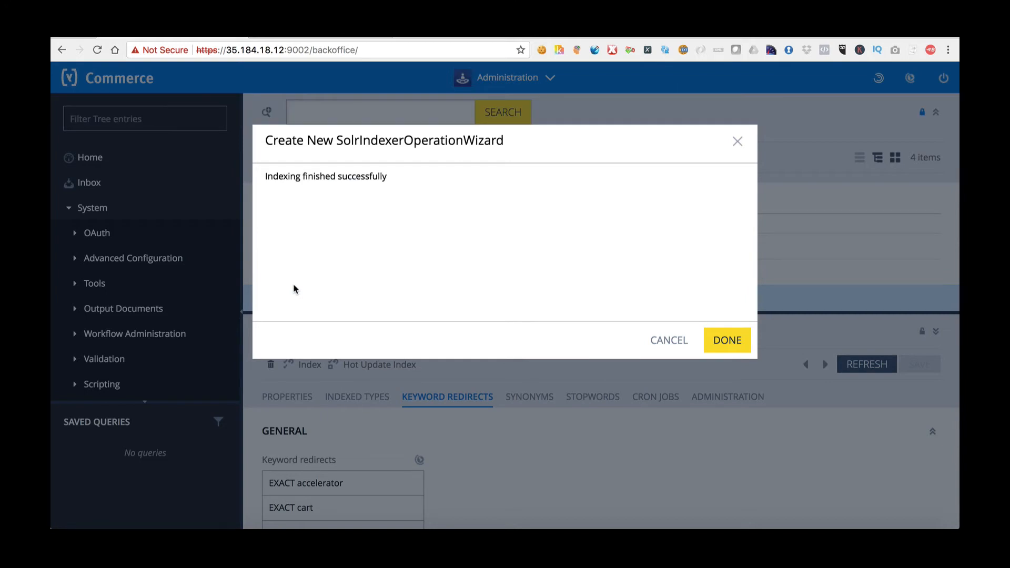